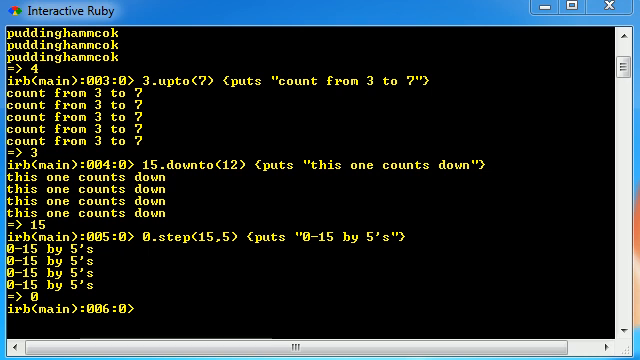
mouse_move(196, 275)
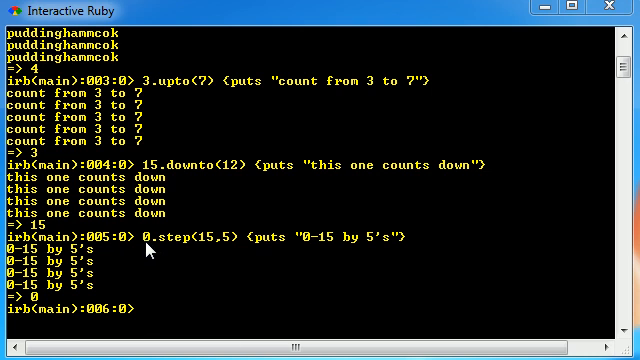
mouse_move(188, 248)
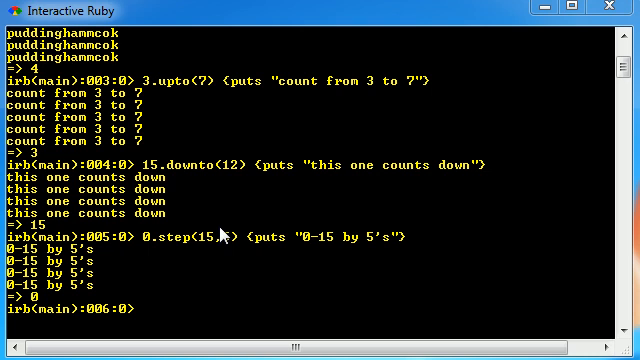
mouse_move(223, 234)
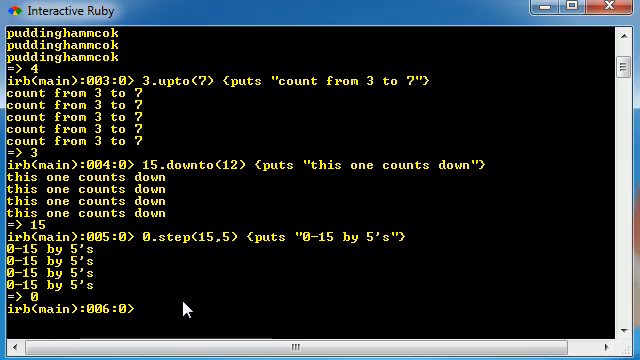
Step: Enter the loop 1.upto(10) { |x| puts x } so irb prints 1 through 10
type("0.step(15,5) { puts \"0-15 by 5's\"}")
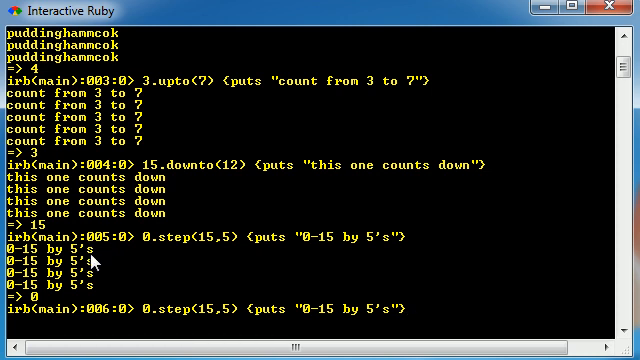
mouse_move(85, 287)
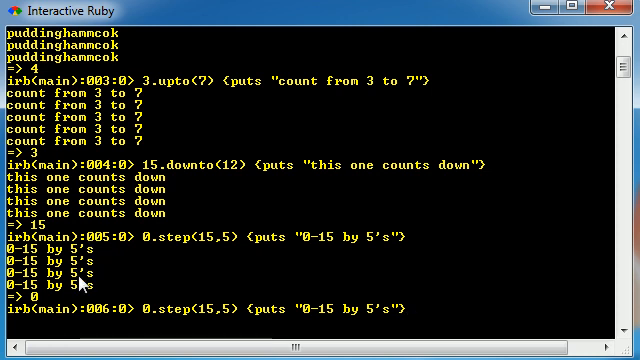
mouse_move(82, 290)
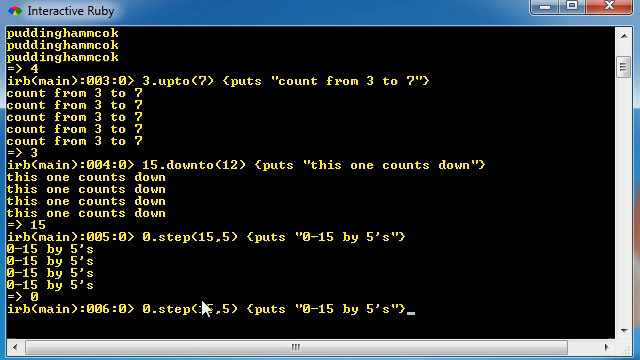
mouse_move(50, 262)
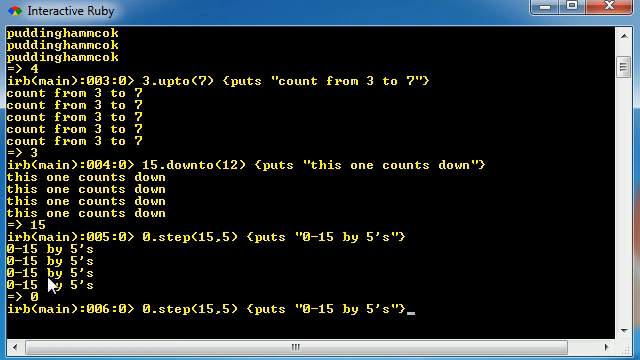
mouse_move(490, 312)
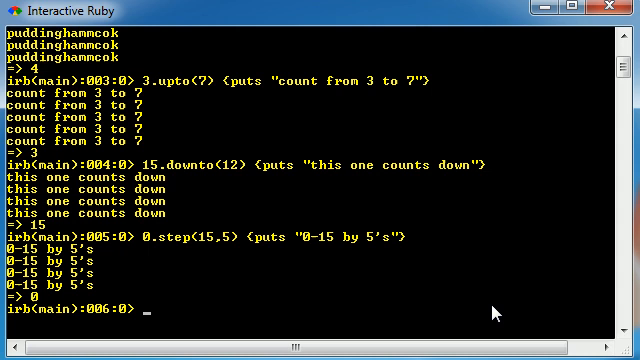
type("!!")
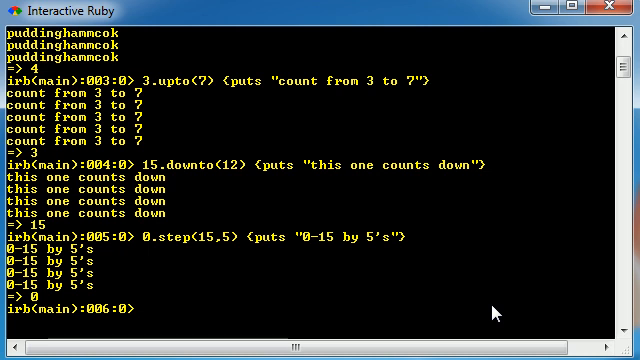
type("1.upto(10")
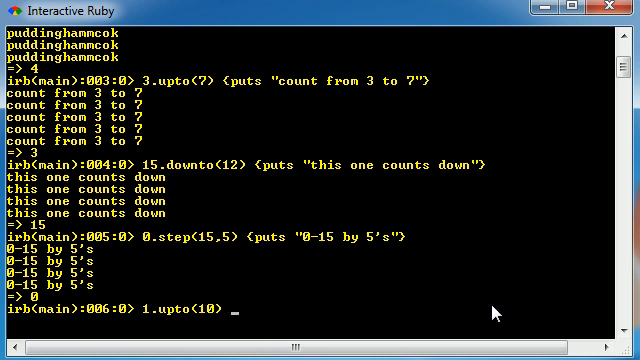
type("{}")
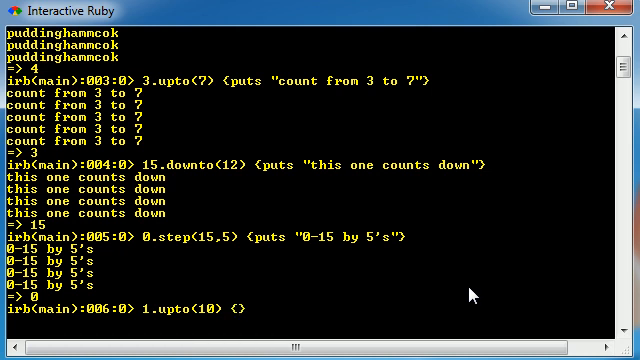
mouse_move(178, 320)
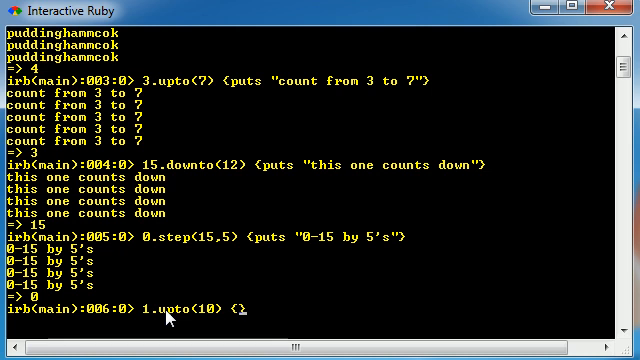
mouse_move(545, 185)
type("|i|")
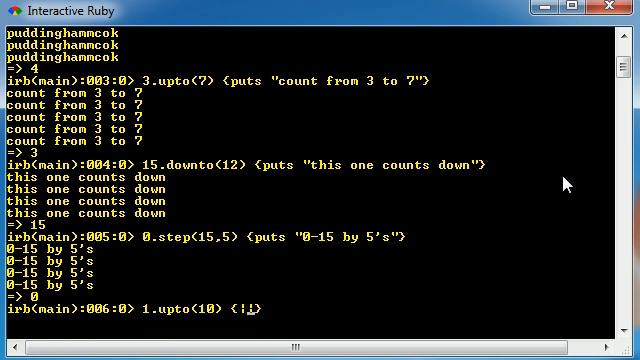
type("x")
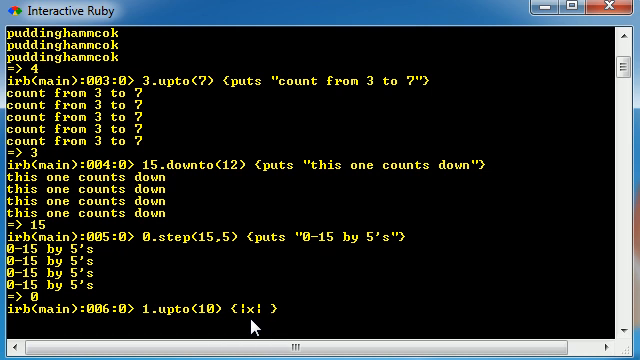
type("puts")
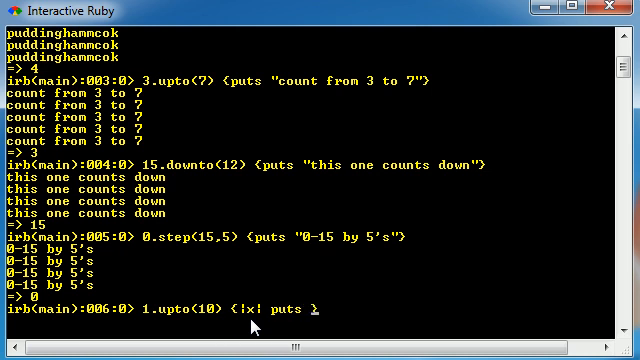
type("x}")
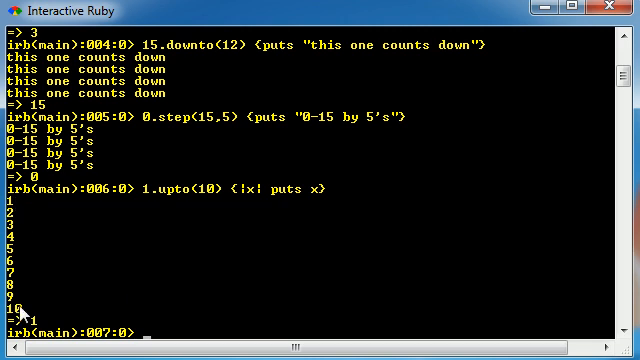
mouse_move(316, 201)
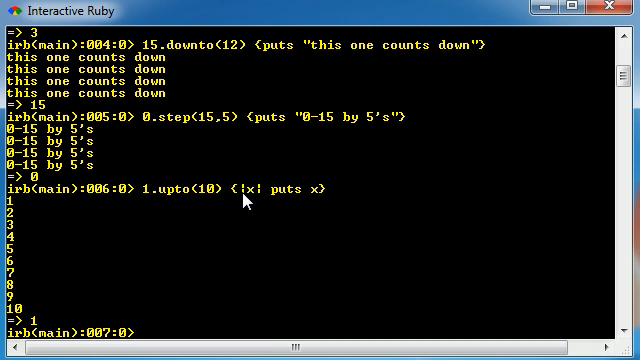
mouse_move(258, 193)
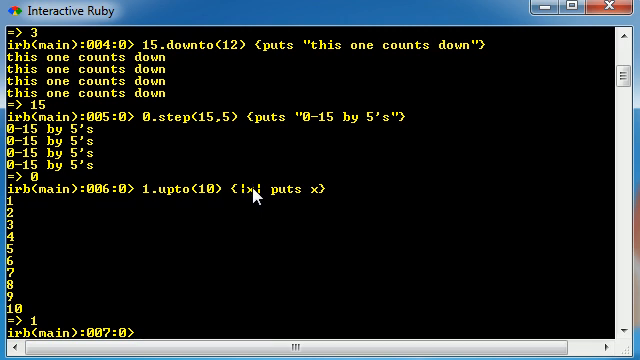
mouse_move(320, 201)
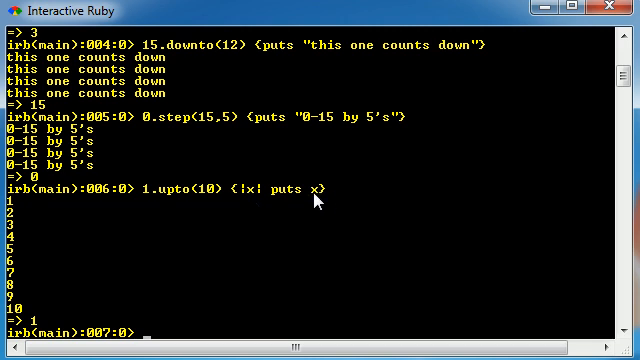
mouse_move(303, 240)
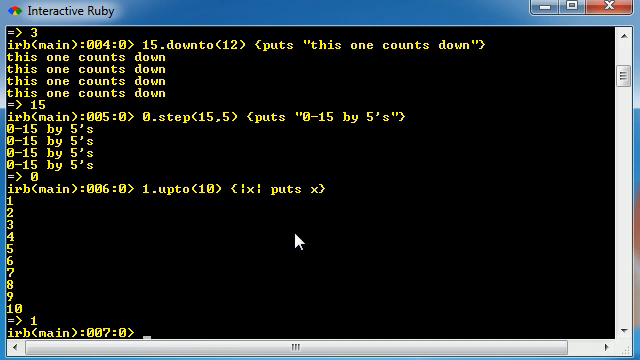
mouse_move(278, 301)
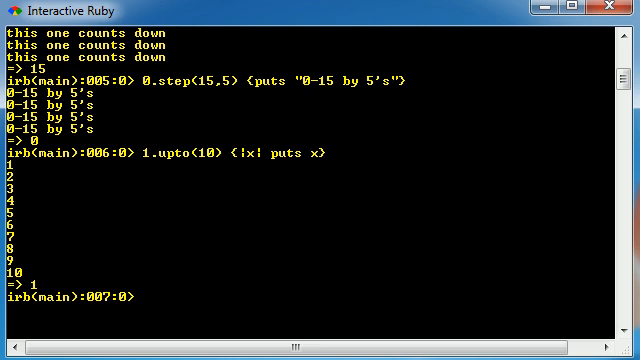
mouse_move(500, 100)
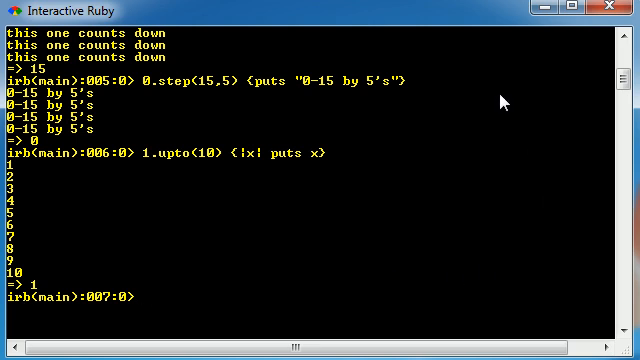
Step: Run 0.step(15,5) {|bacon| puts bacon} to print 0, 5, 10 and 15
type("0")
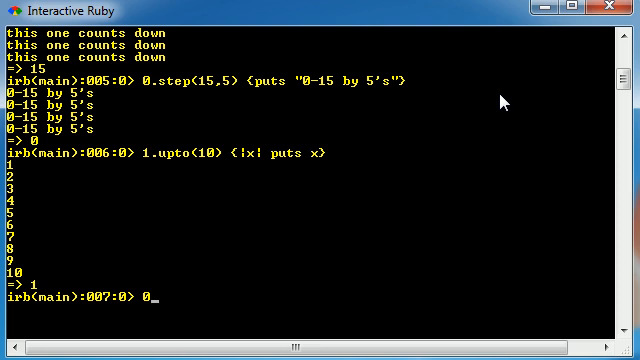
type(".")
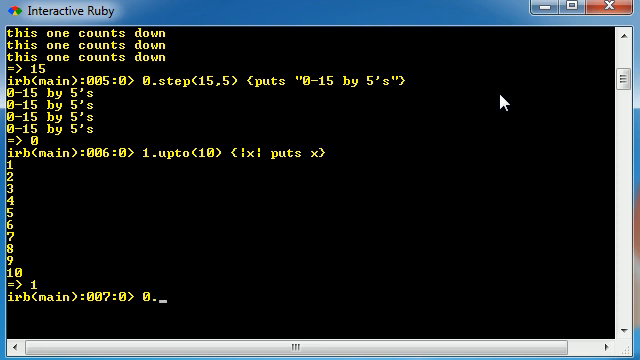
key("BackSpace")
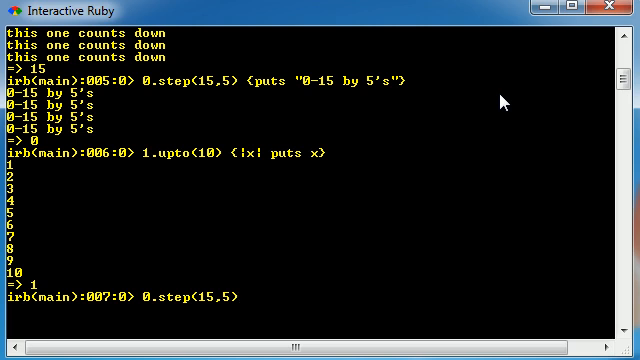
type("{}")
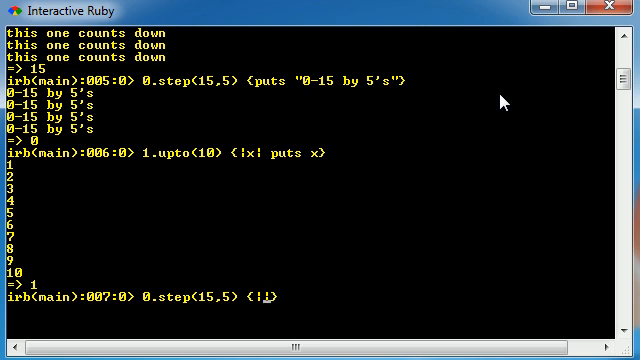
type("bacon")
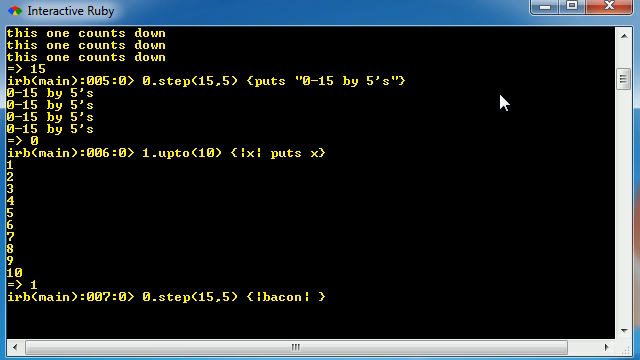
mouse_move(283, 323)
type("puts bacon")
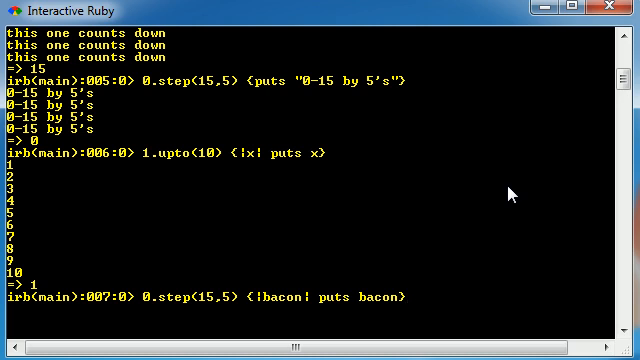
key("Return")
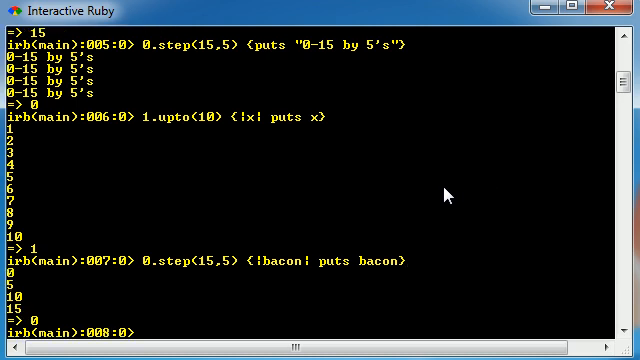
mouse_move(446, 177)
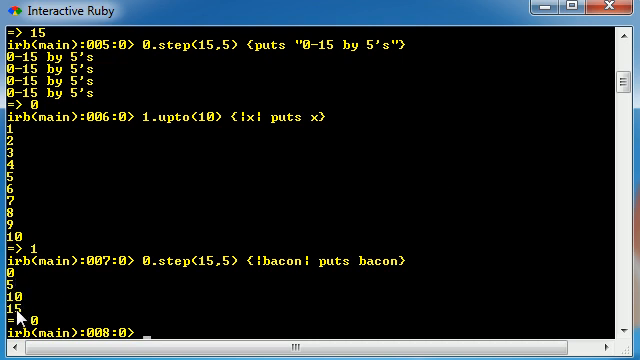
mouse_move(150, 277)
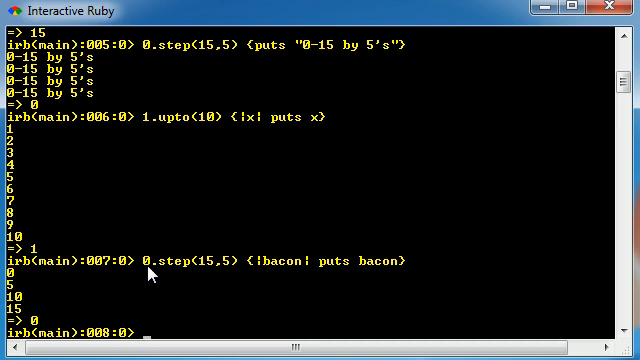
mouse_move(152, 270)
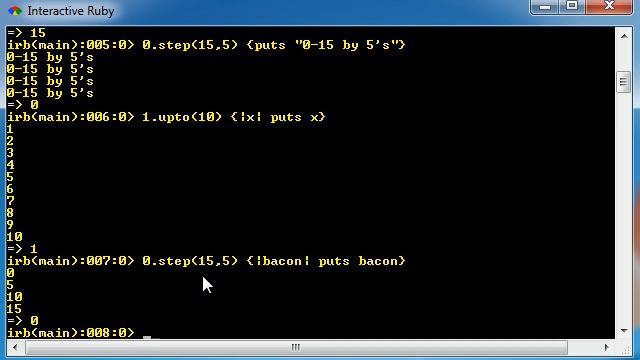
mouse_move(228, 272)
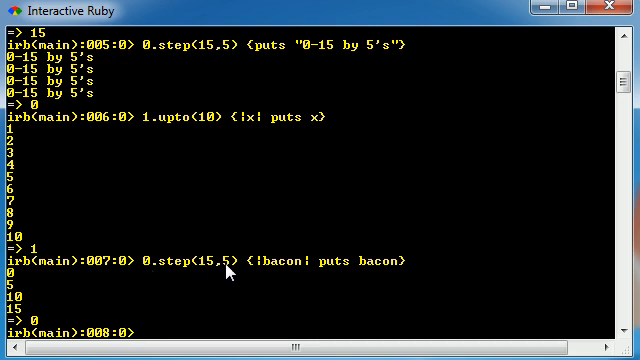